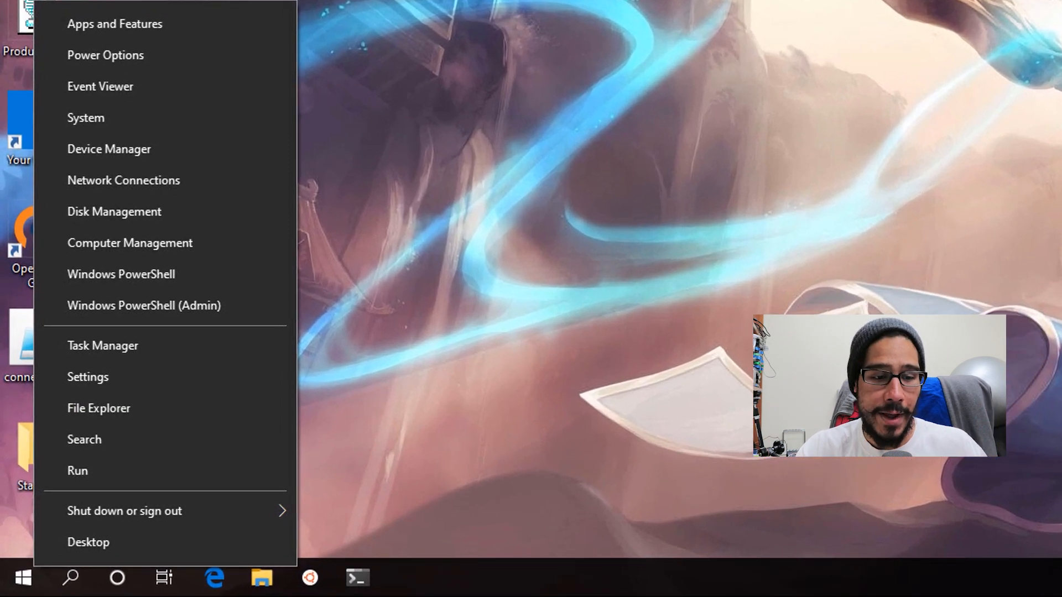
Step: Run winver to display About Windows, showing Version 2004, OS Build 19041.1
{"action": "left_click", "coordinate": [77, 471]}
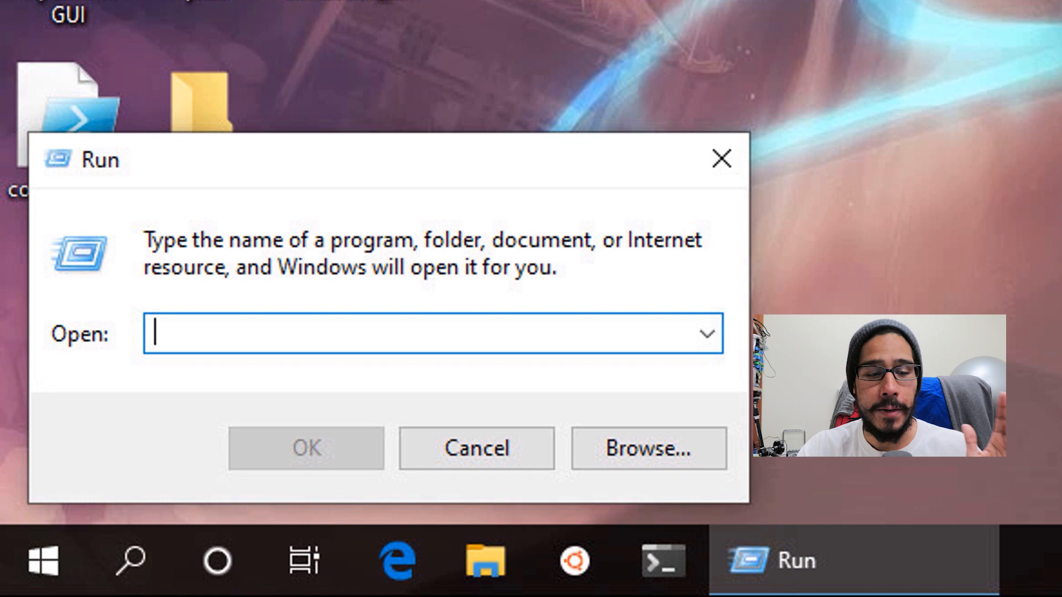
{"action": "type", "text": "winver"}
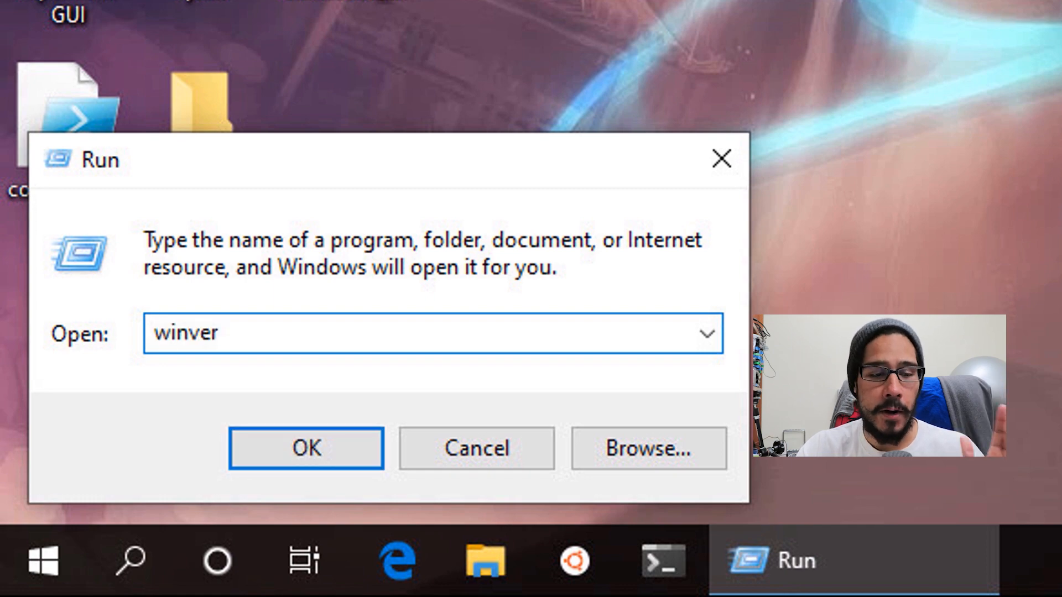
{"action": "left_click", "coordinate": [307, 448]}
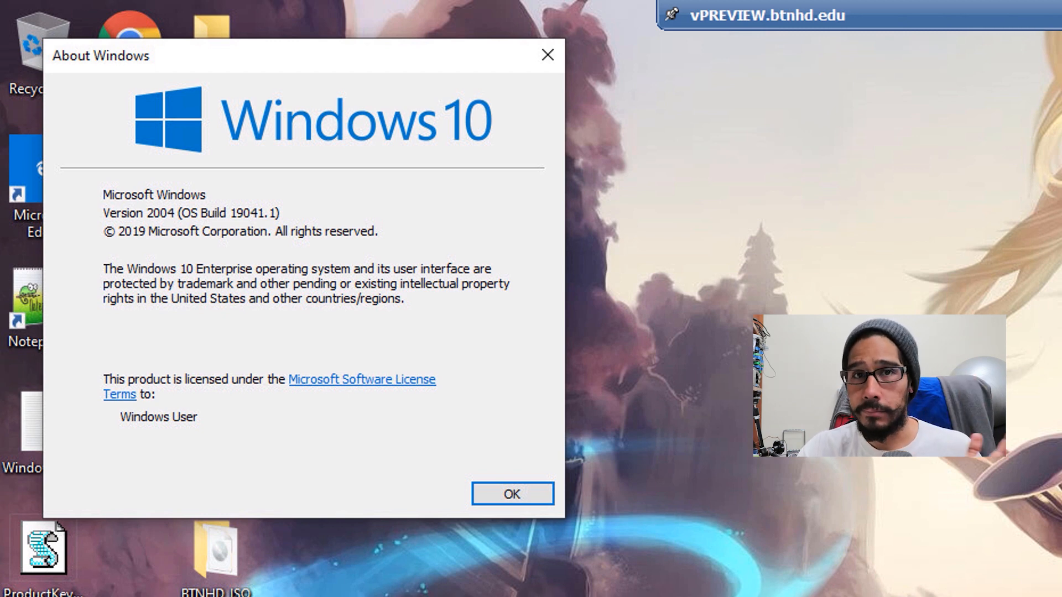
Step: Dismiss the About Windows dialog with OK
{"action": "left_click", "coordinate": [513, 493]}
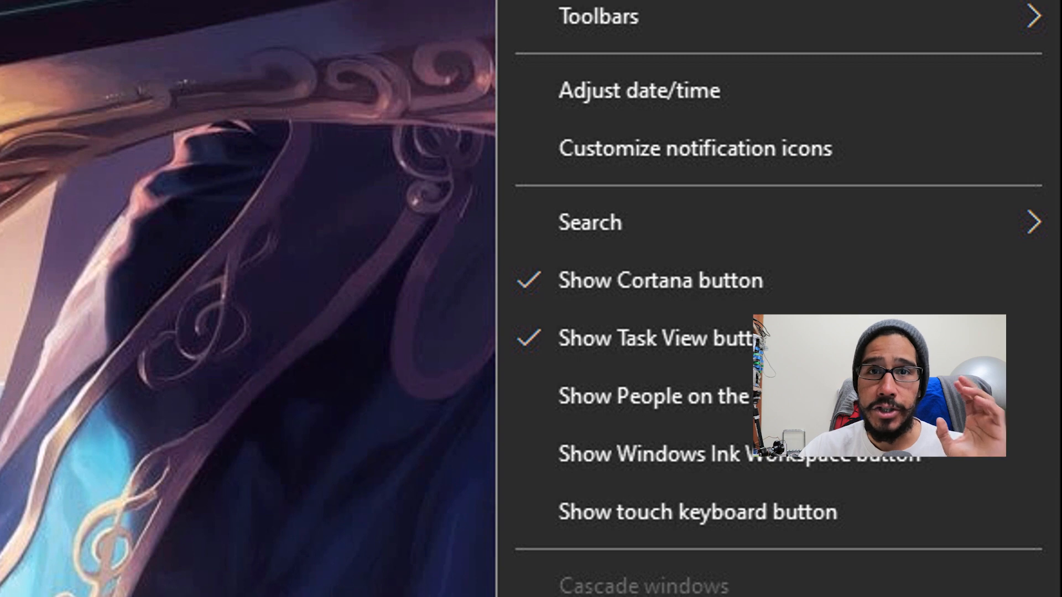
Step: Choose Adjust date/time, then open the settings for clocks in other time zones
{"action": "left_click", "coordinate": [638, 90]}
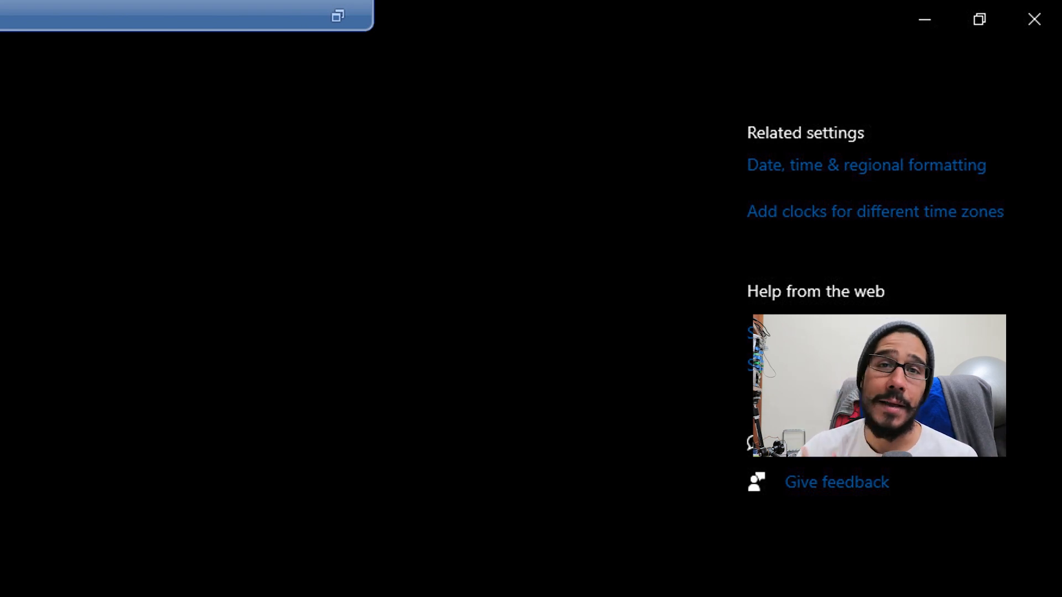
{"action": "left_click", "coordinate": [875, 211]}
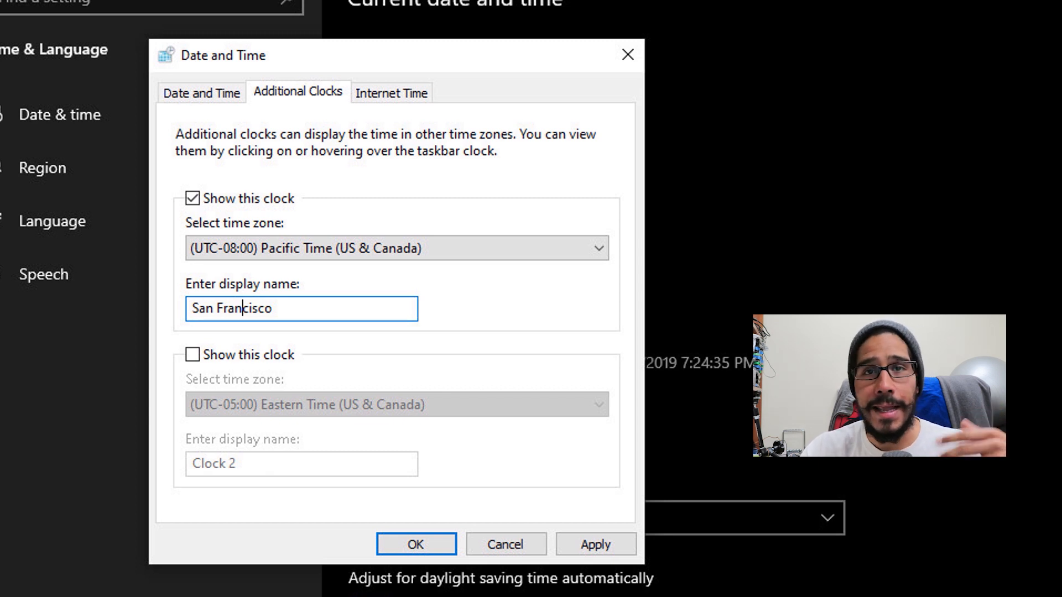
Step: Apply the Pacific Time 'San Francisco' clock and close the dialog with OK
{"action": "left_click", "coordinate": [596, 544]}
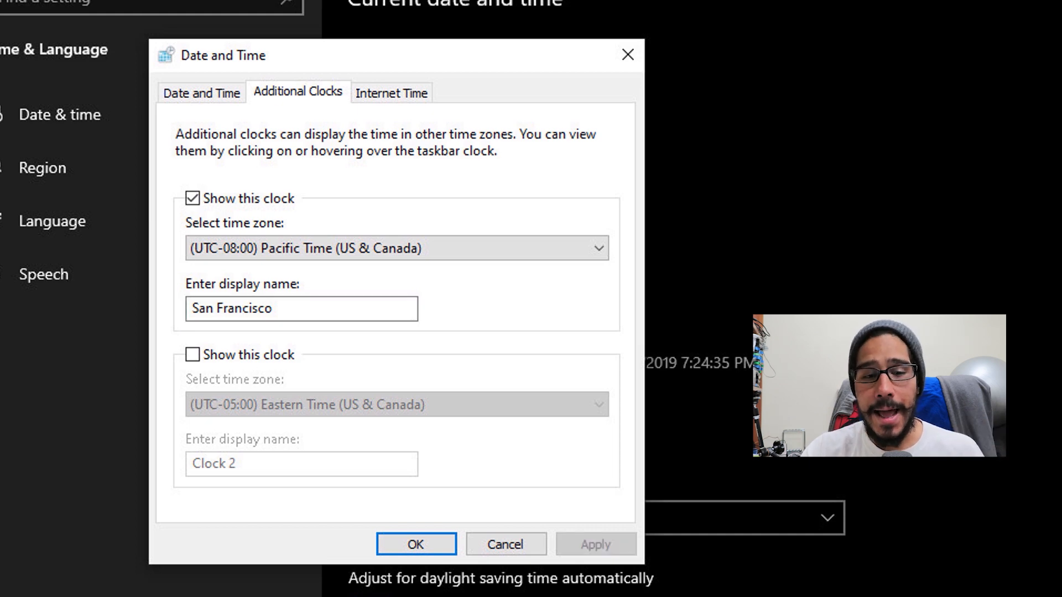
{"action": "left_click", "coordinate": [416, 544]}
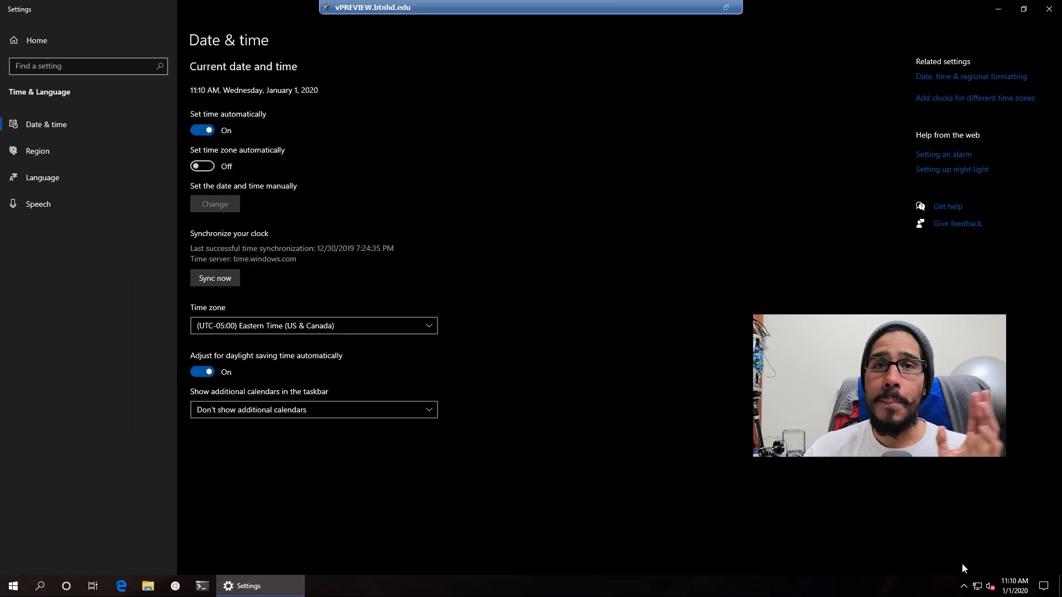
Step: Open the taskbar clock flyout showing San Francisco 8:10 AM beside local 11:10 AM
{"action": "left_click", "coordinate": [1014, 585]}
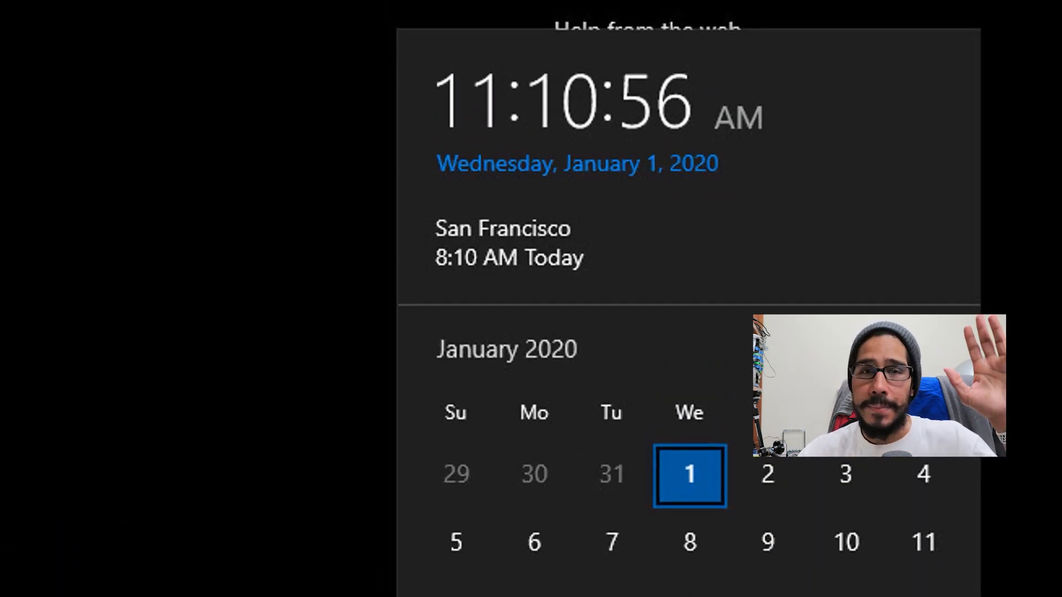